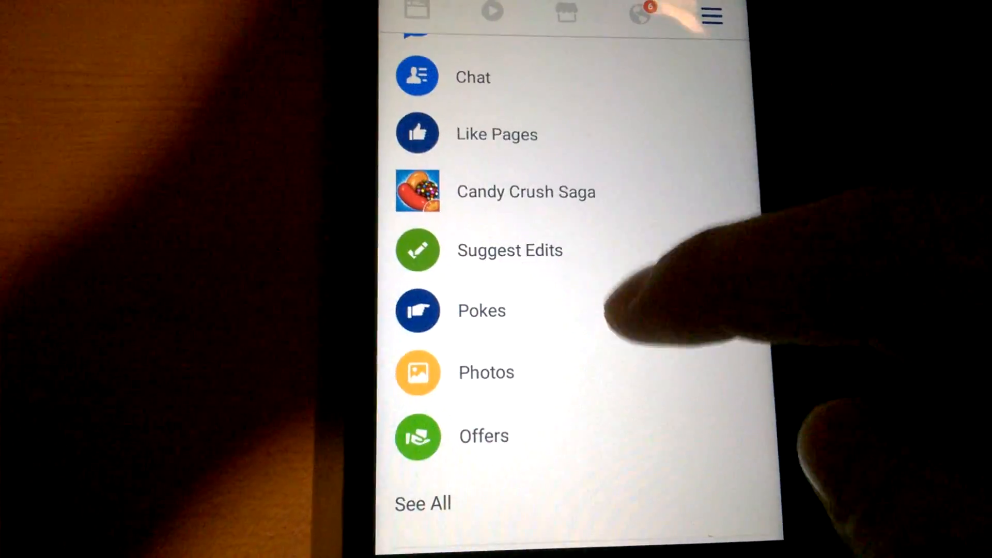
Scroll the Facebook menu down toward App Settings and the App Updates entry.
scroll("down", 3)
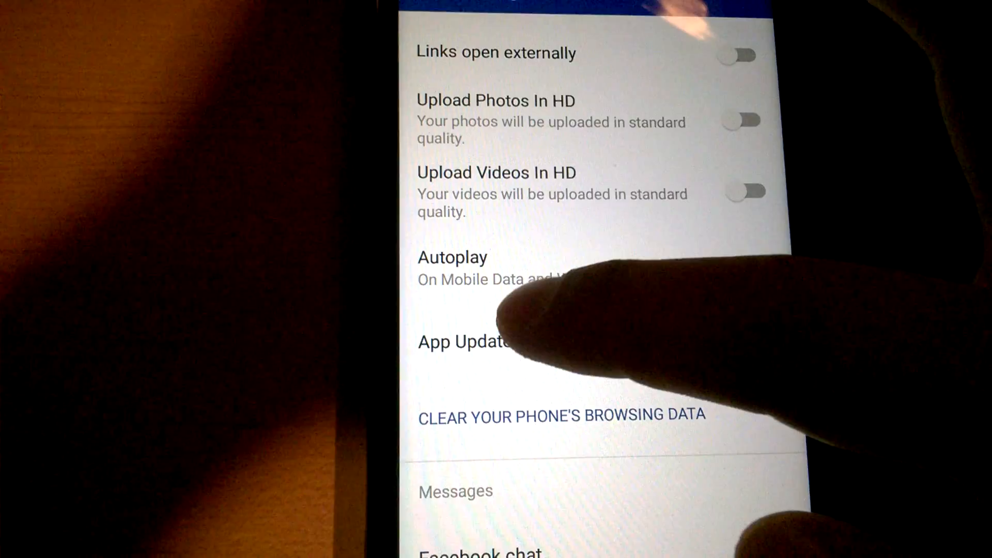
Turn off Auto-Update Facebook in App Updates and confirm with TURN OFF.
left_click(465, 342)
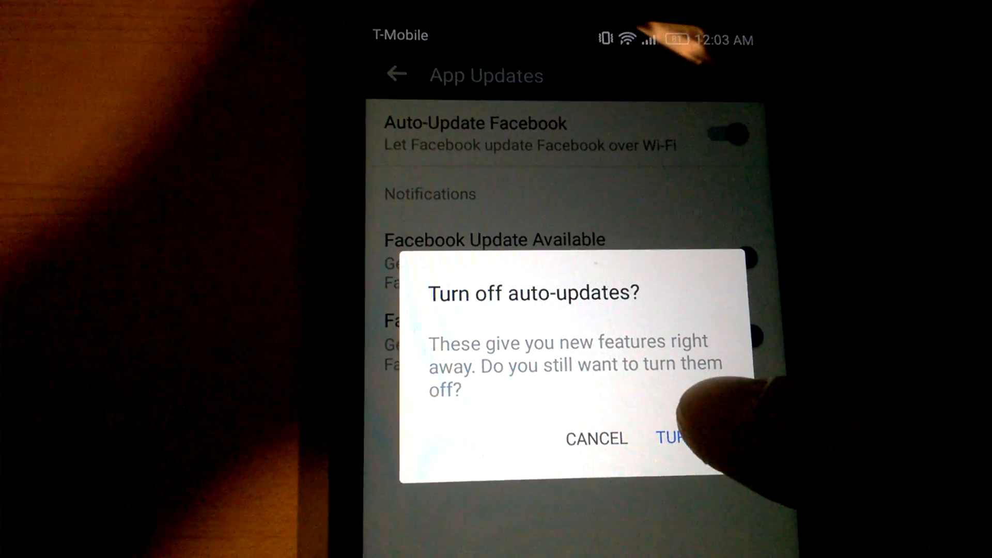
left_click(671, 438)
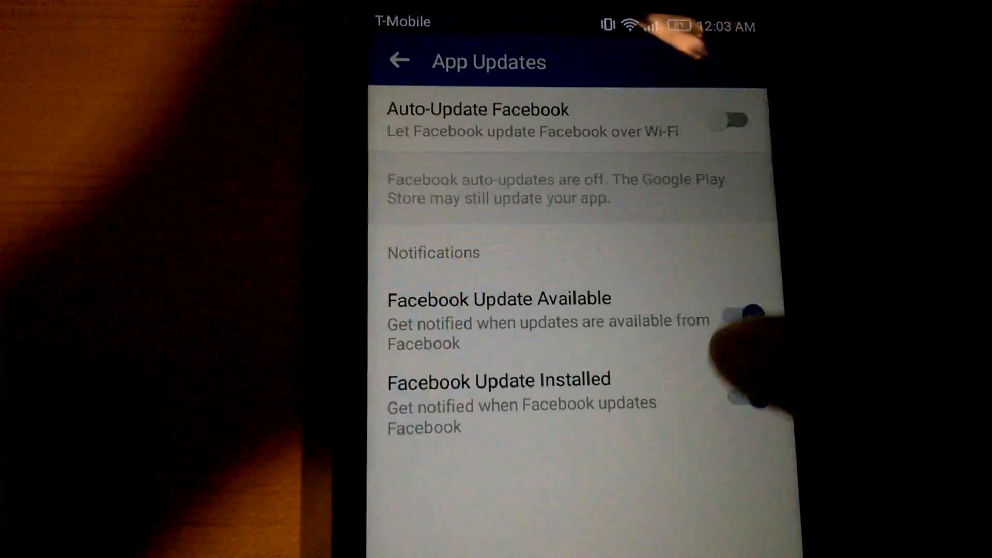
Switch off the Facebook Update Available notification toggle.
left_click(740, 391)
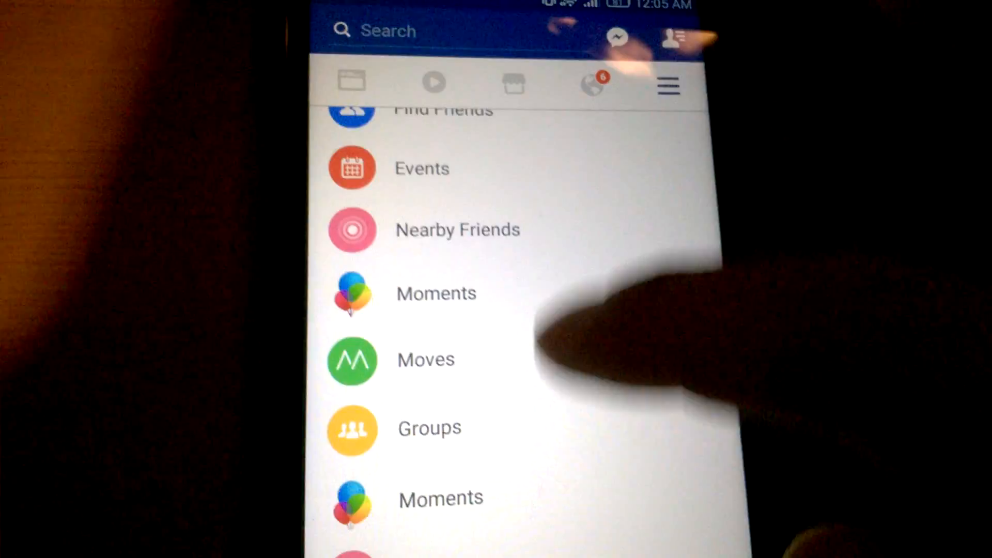
Return to App Updates and switch Auto-Update Facebook back on.
scroll("down", 3)
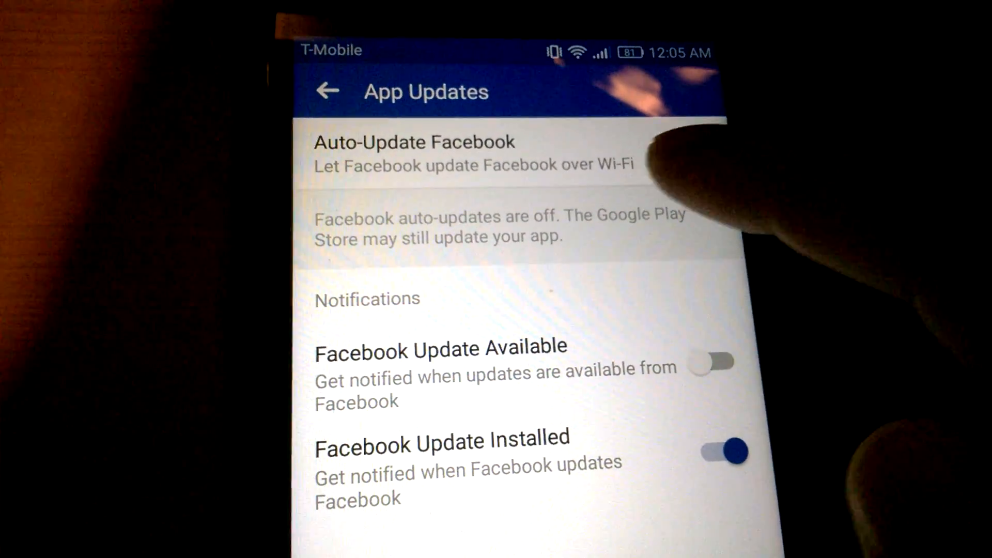
left_click(696, 148)
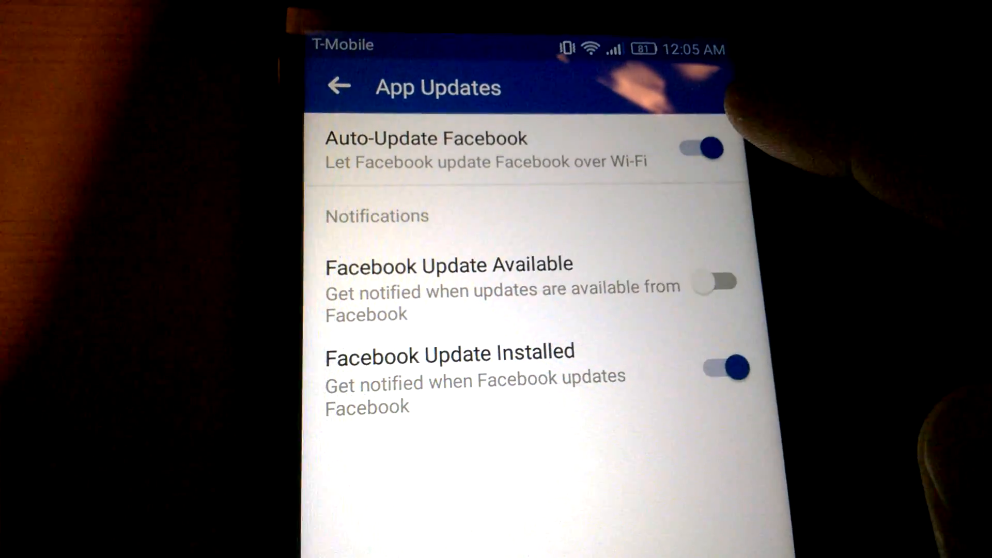